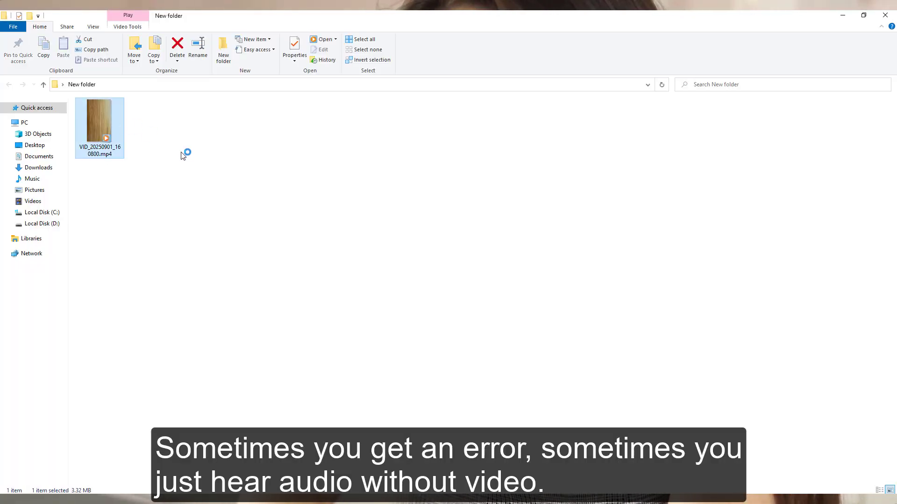
# Step: Try playing the MP4 with the default player, then open it with VLC media player
pyautogui.doubleClick(99, 122)
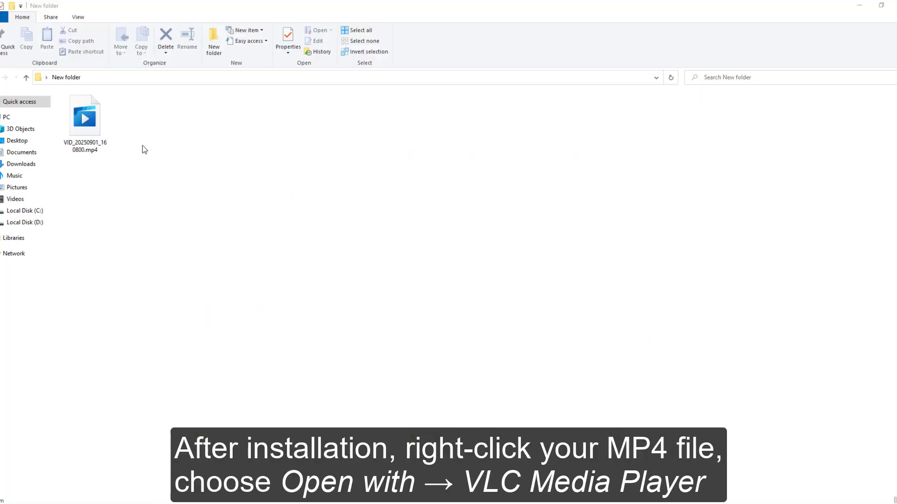
pyautogui.rightClick(84, 117)
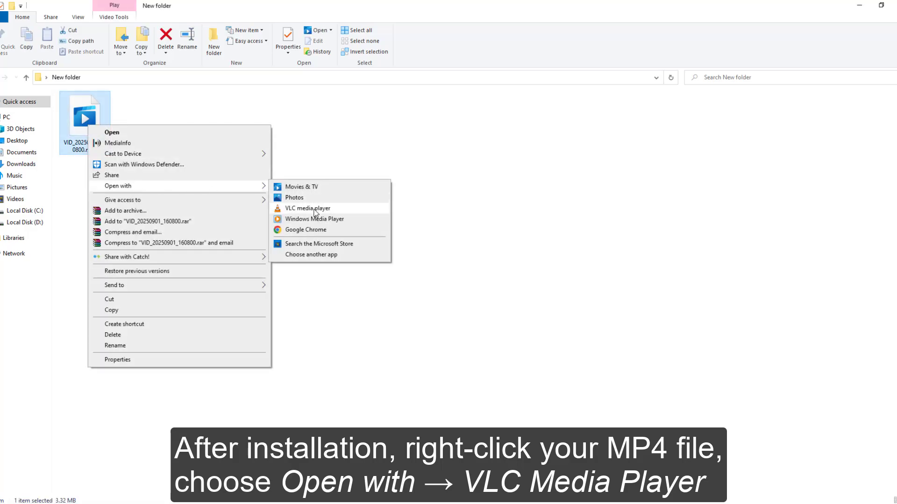
pyautogui.click(307, 207)
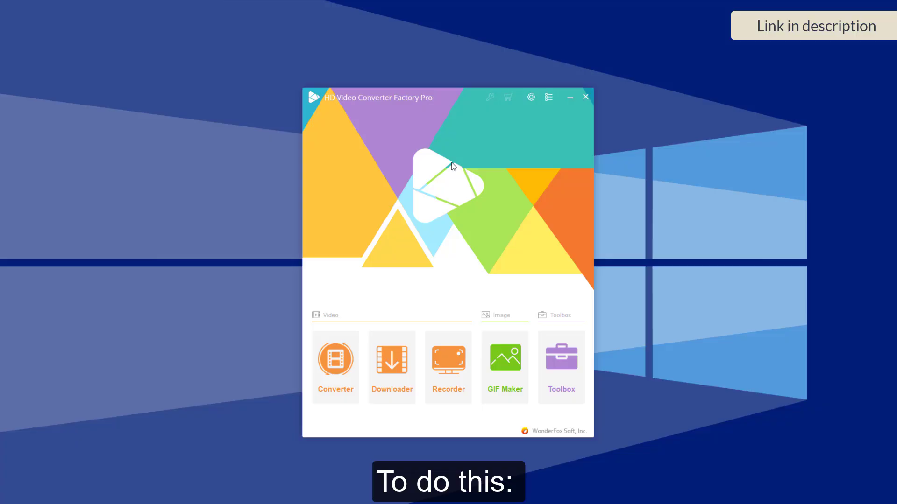
# Step: Load the MP4 into the Converter and convert it to H264, saving to D:\test_folder
pyautogui.click(335, 367)
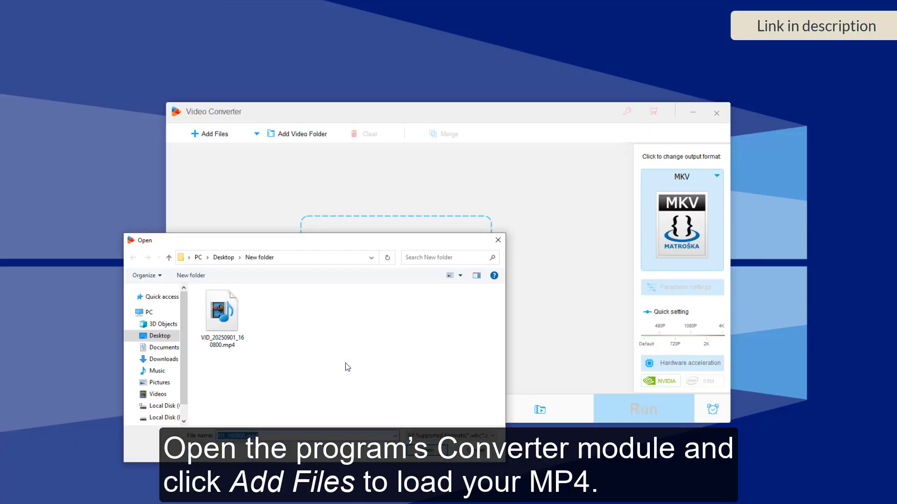
pyautogui.doubleClick(221, 312)
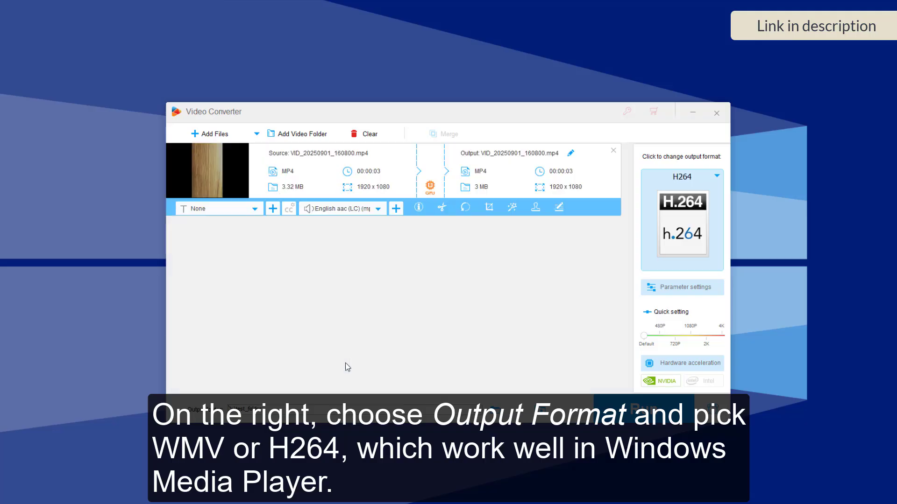
pyautogui.click(643, 409)
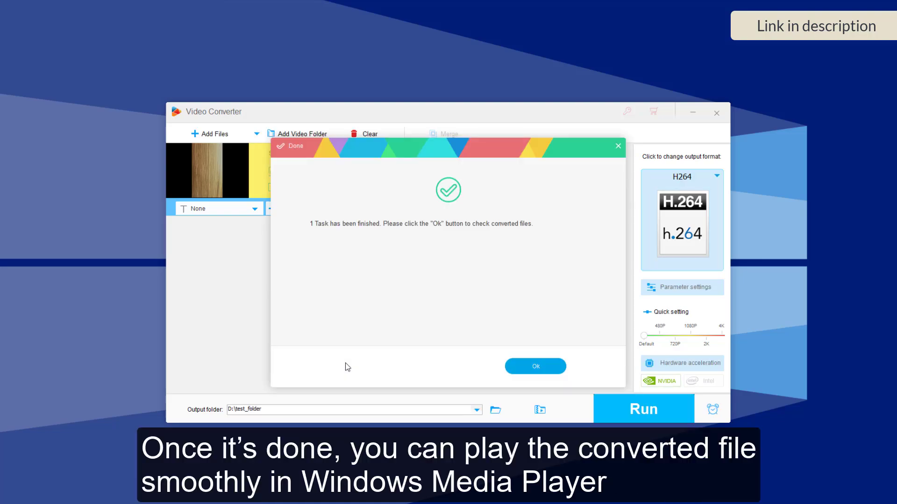
pyautogui.click(534, 366)
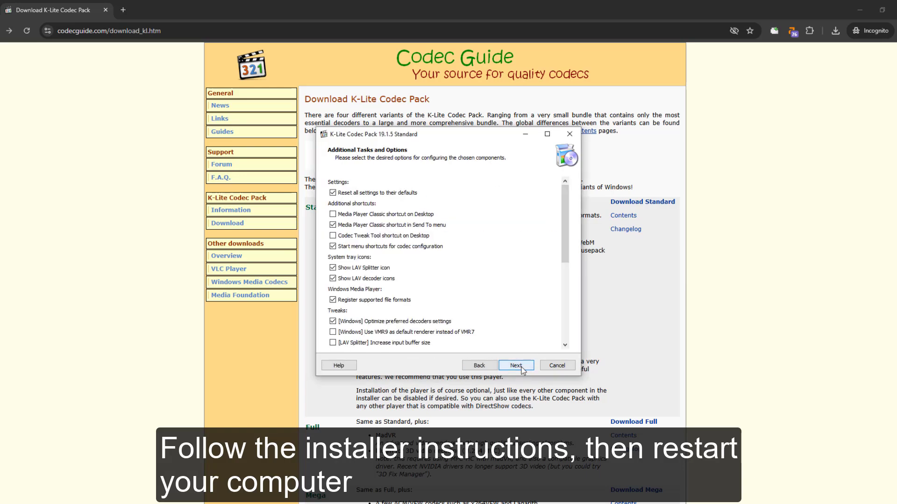
# Step: Finish installing K-Lite Codec Pack 19.1.5 Standard, then replay the MP4 in Windows Media Player
pyautogui.click(514, 365)
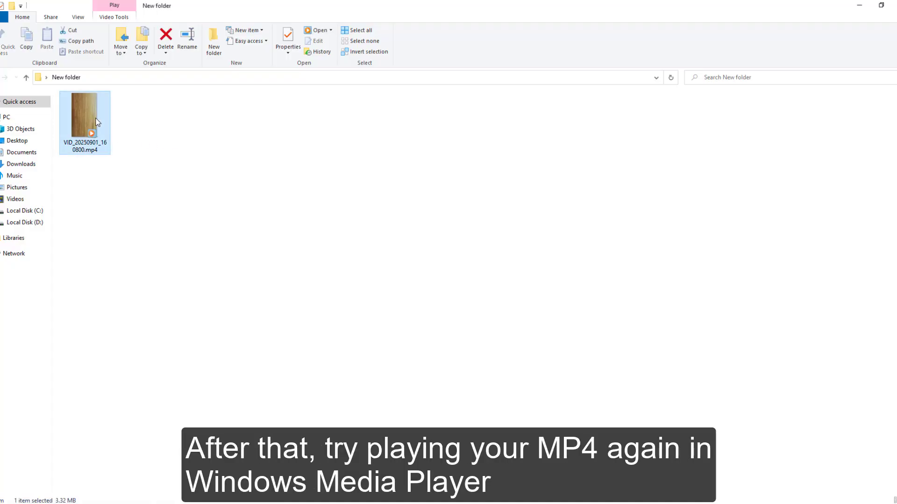
pyautogui.doubleClick(85, 109)
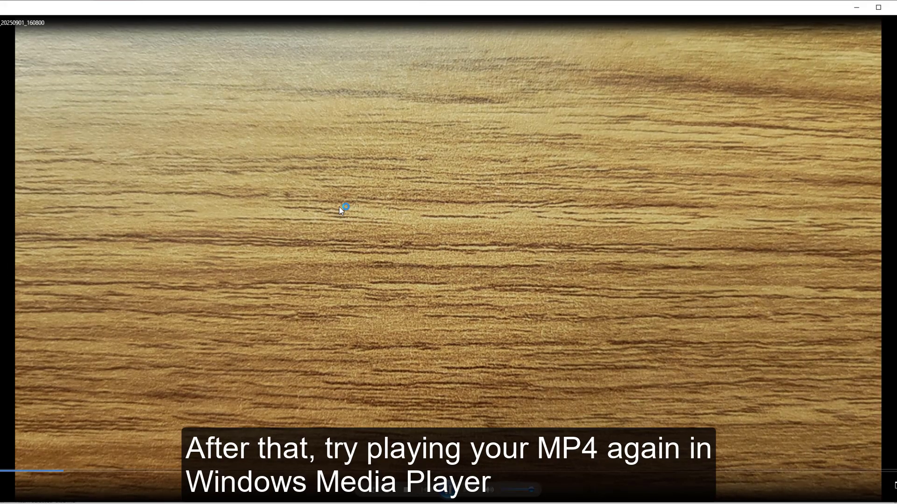